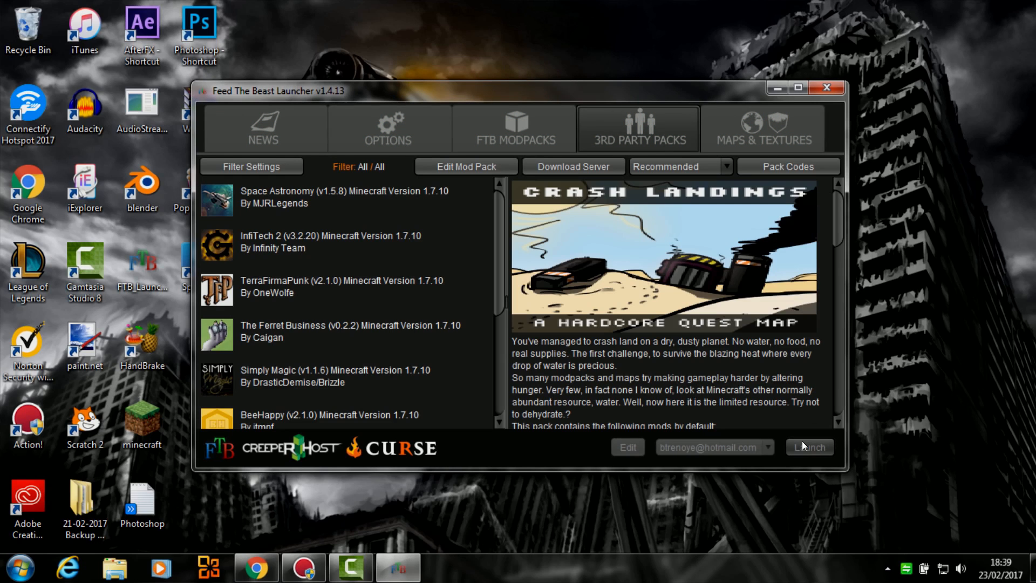
Step: Launch the modpack and create a new singleplayer world named TEST
click(809, 447)
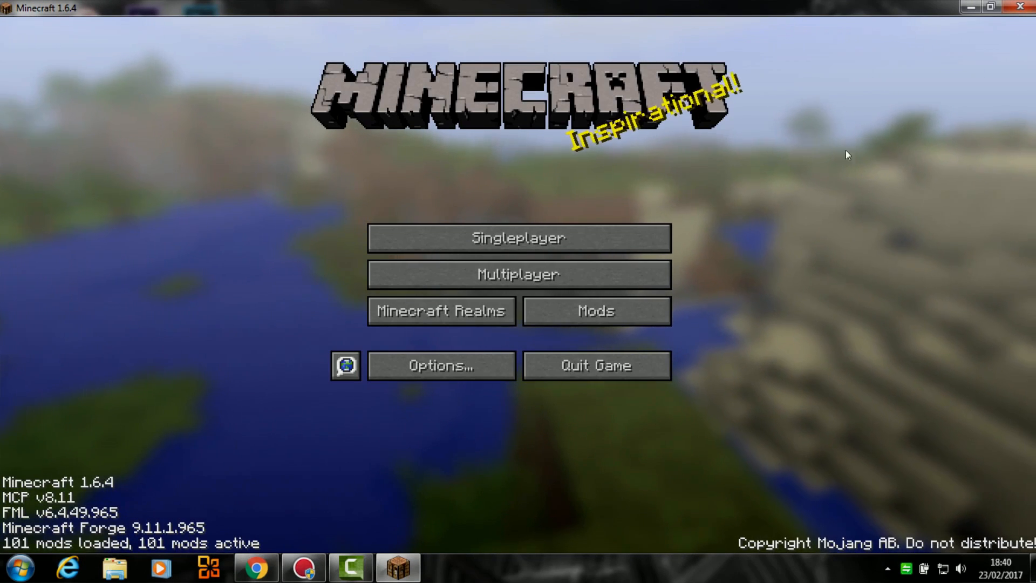
click(518, 238)
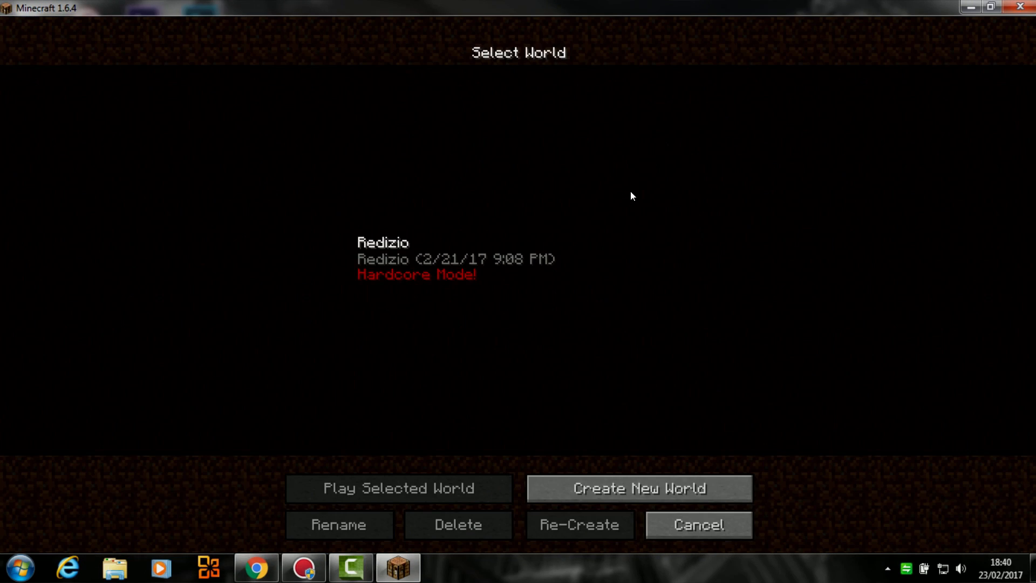
click(637, 488)
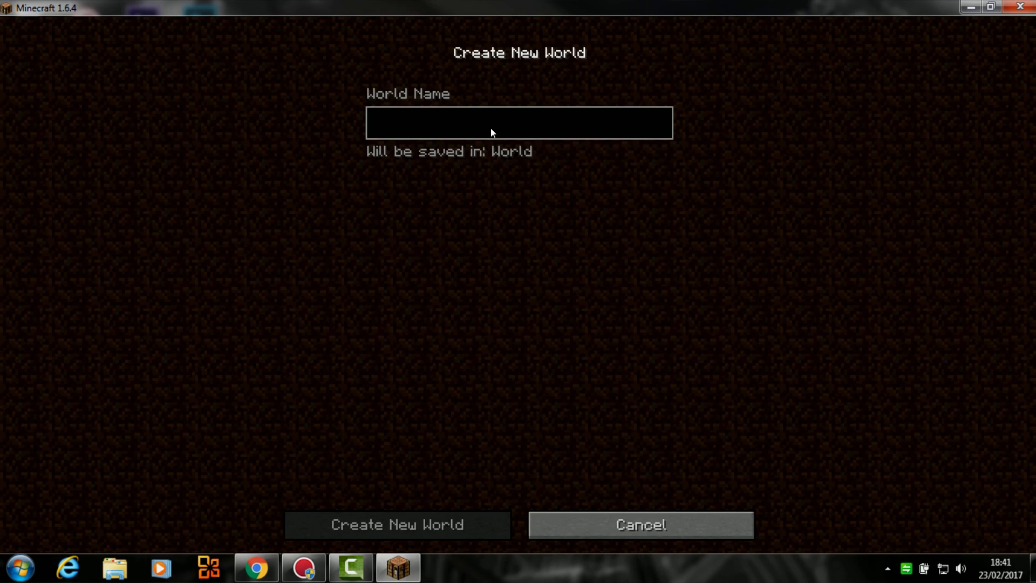
text(TEST)
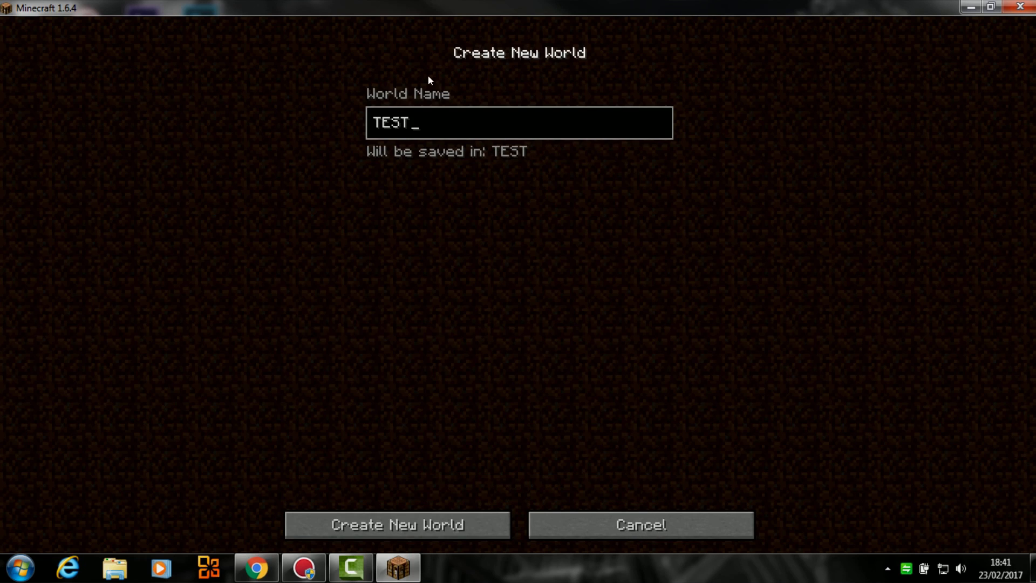
click(395, 523)
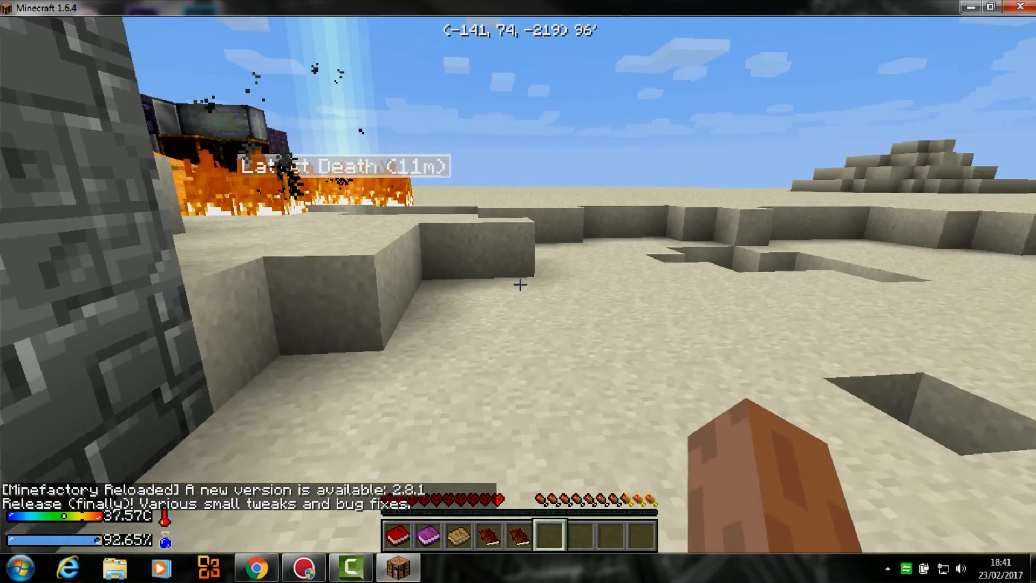
Step: Leave the TEST world and open the resource pack folder from Options > Resource Packs
key(Escape)
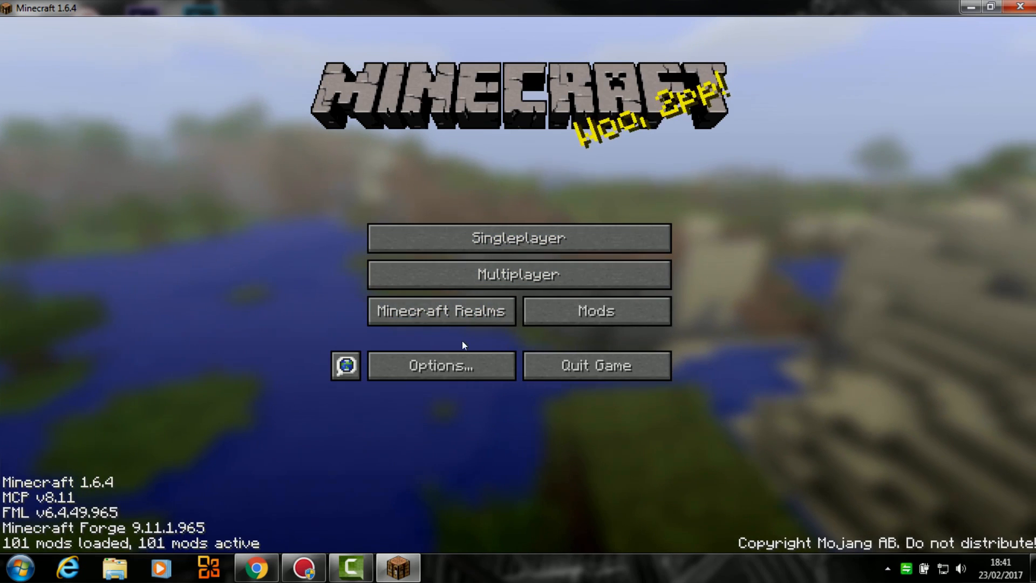
click(441, 365)
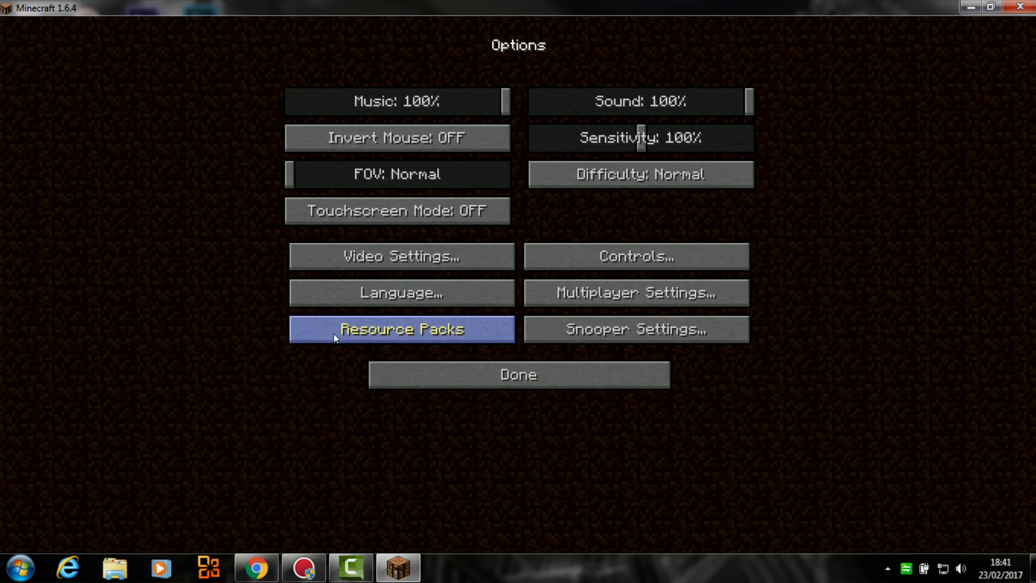
click(401, 329)
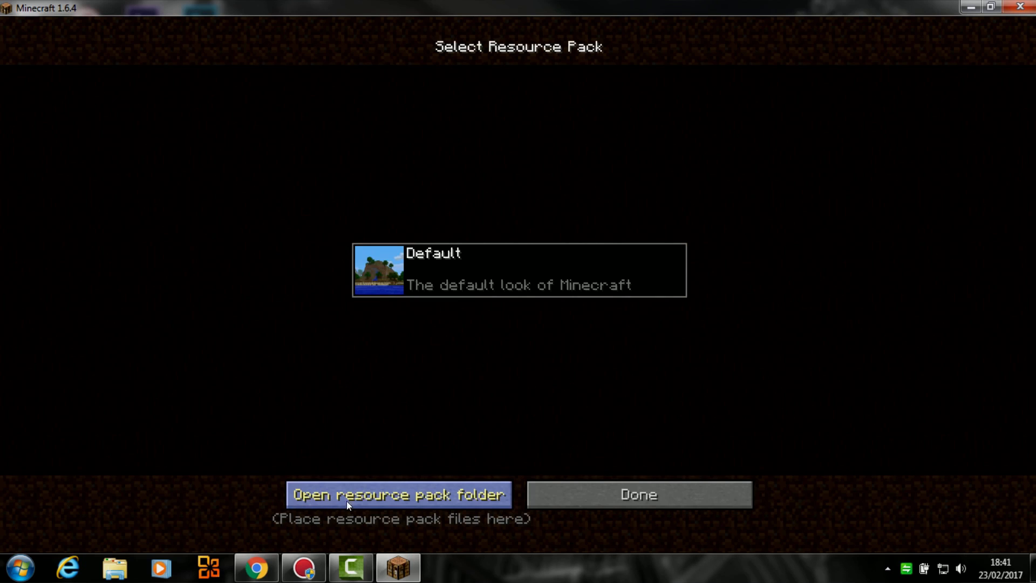
click(398, 494)
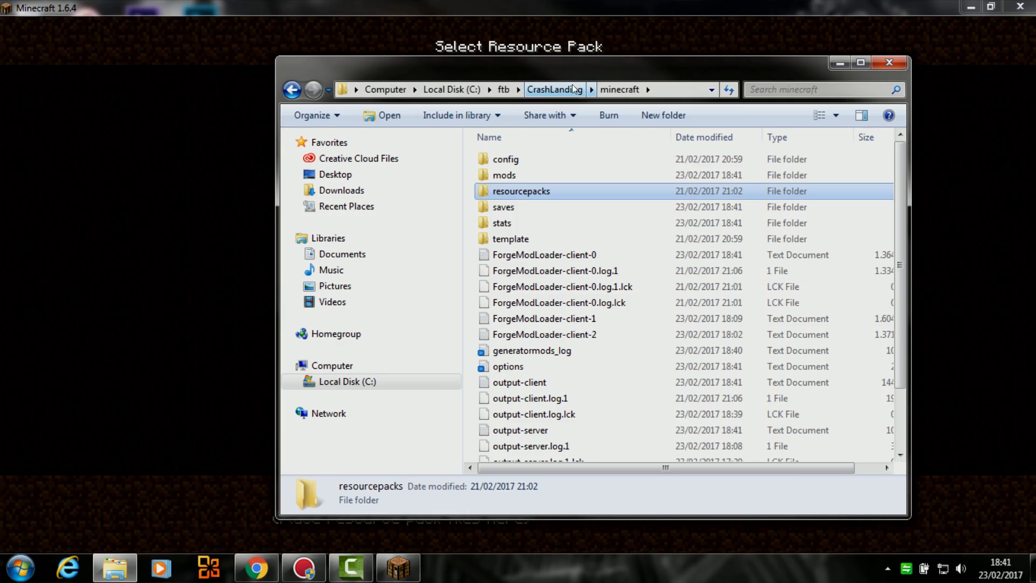
mouse_move(518, 206)
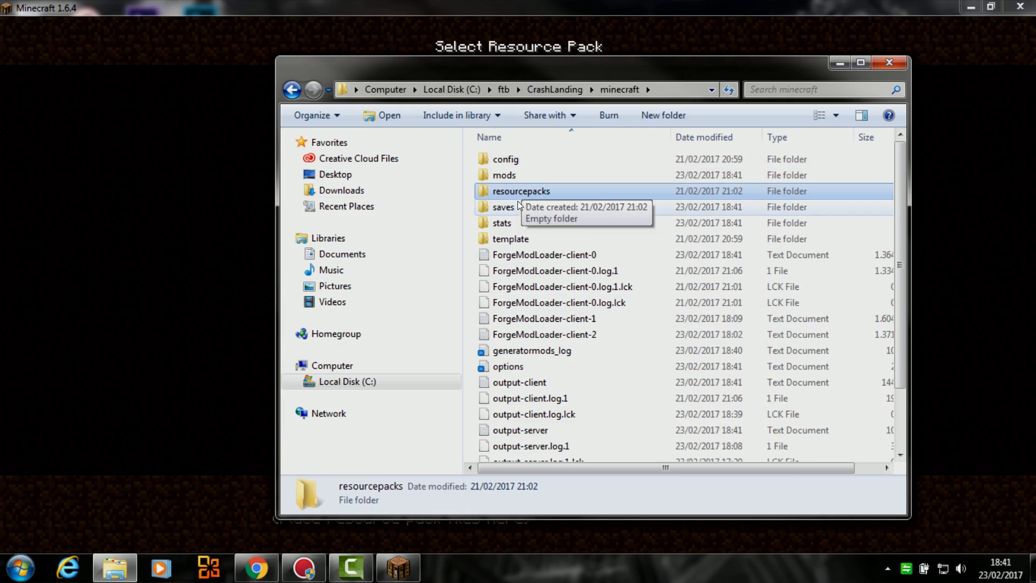
Step: Open the saves folder listing the NEI, Redizio and TEST worlds
double_click(503, 207)
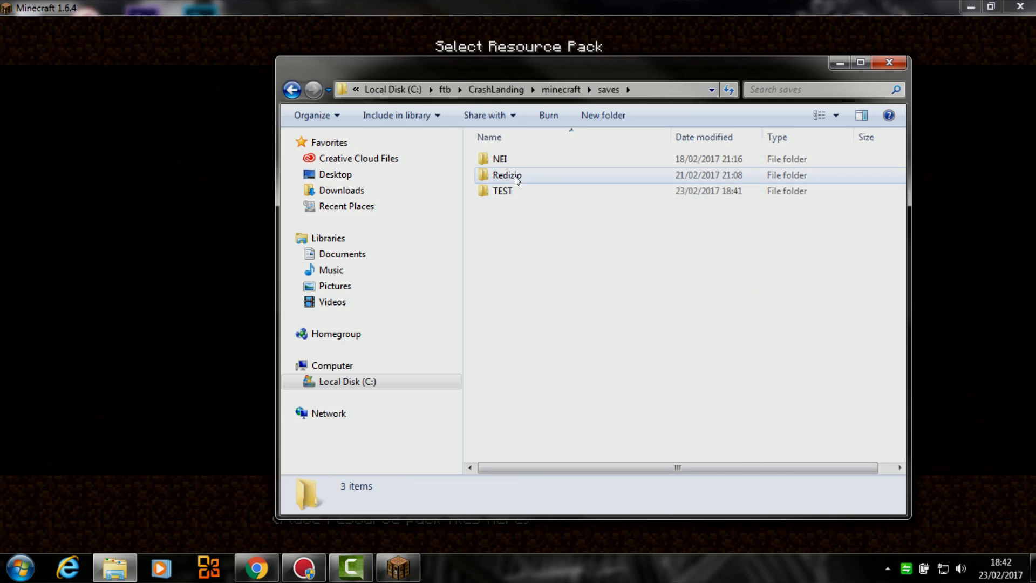
click(502, 191)
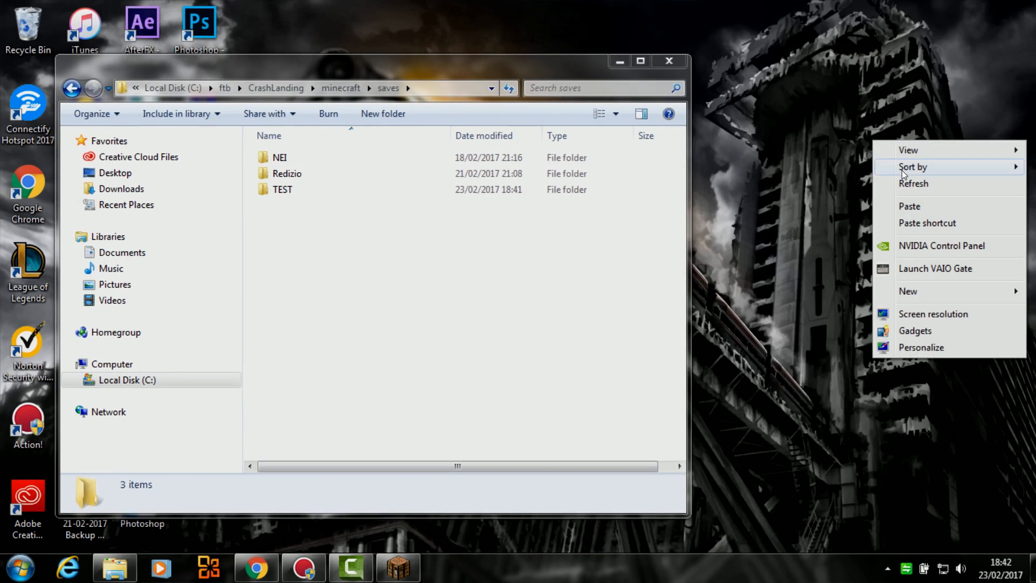
mouse_move(920, 253)
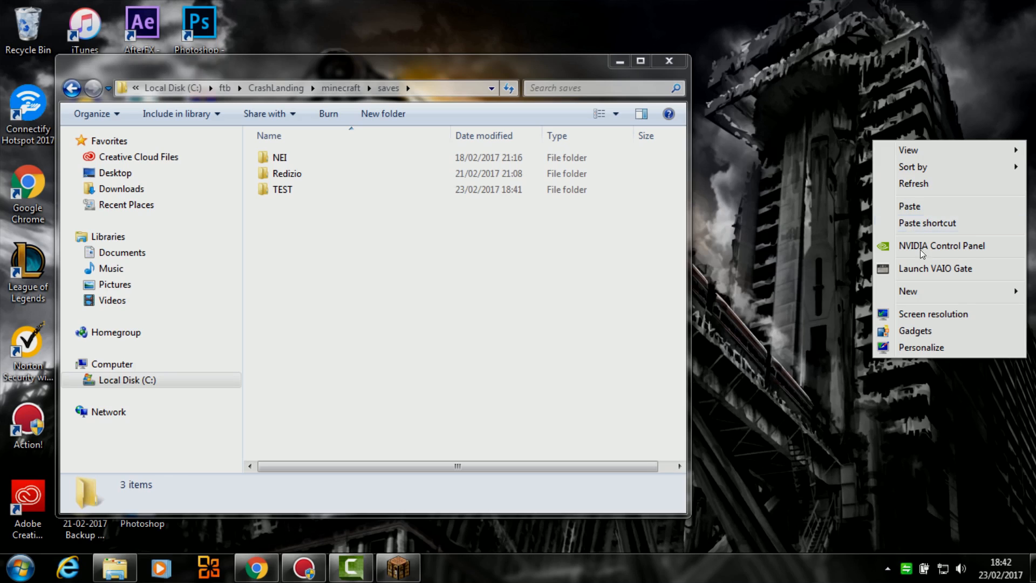
Step: Create the desktop folder 'Saves 23-02-2017' and open it
click(910, 291)
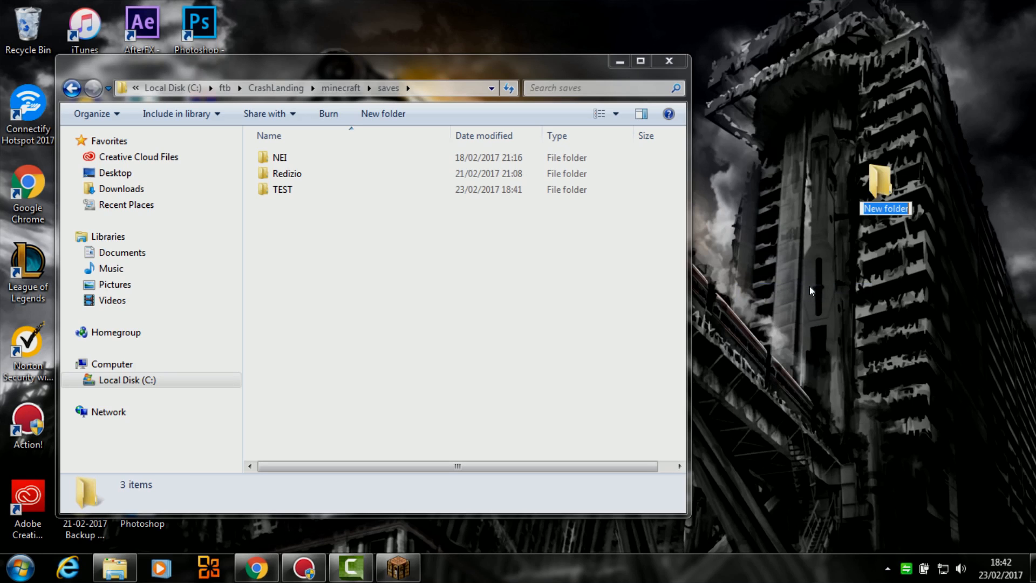
mouse_move(841, 284)
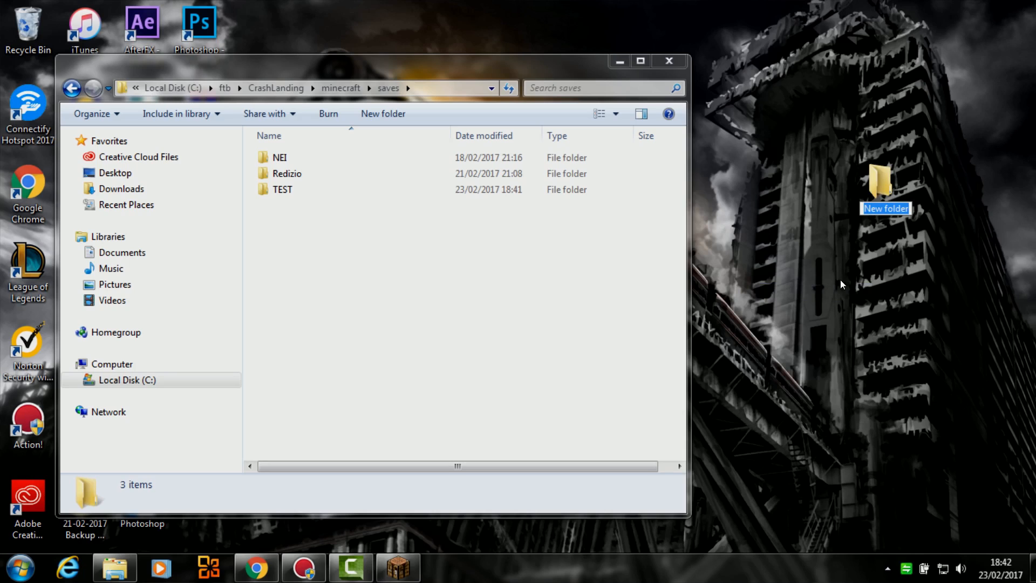
text(Saves 23-02-2017)
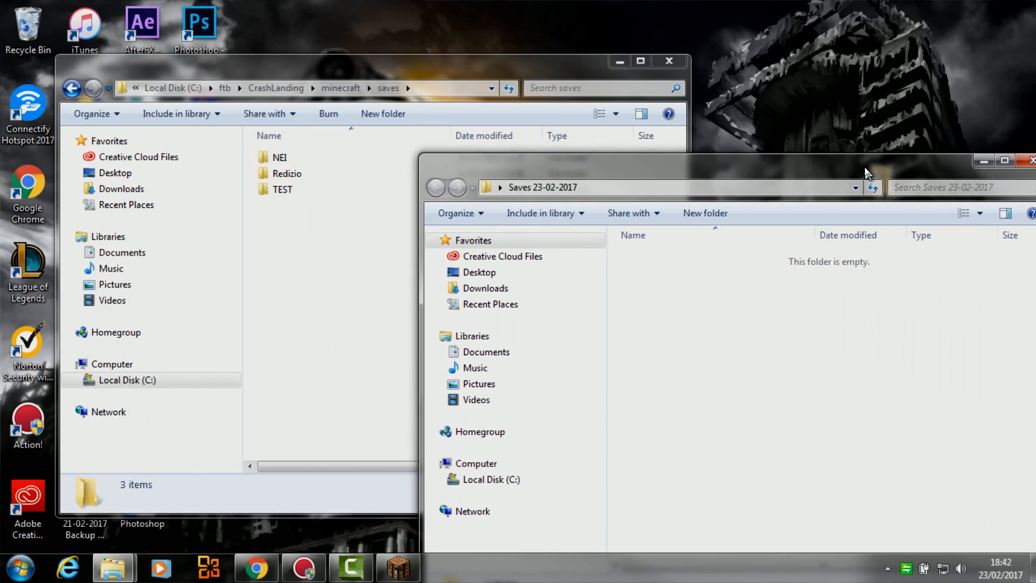
Step: Copy the TEST world folder into the Saves 23-02-2017 backup folder
click(282, 189)
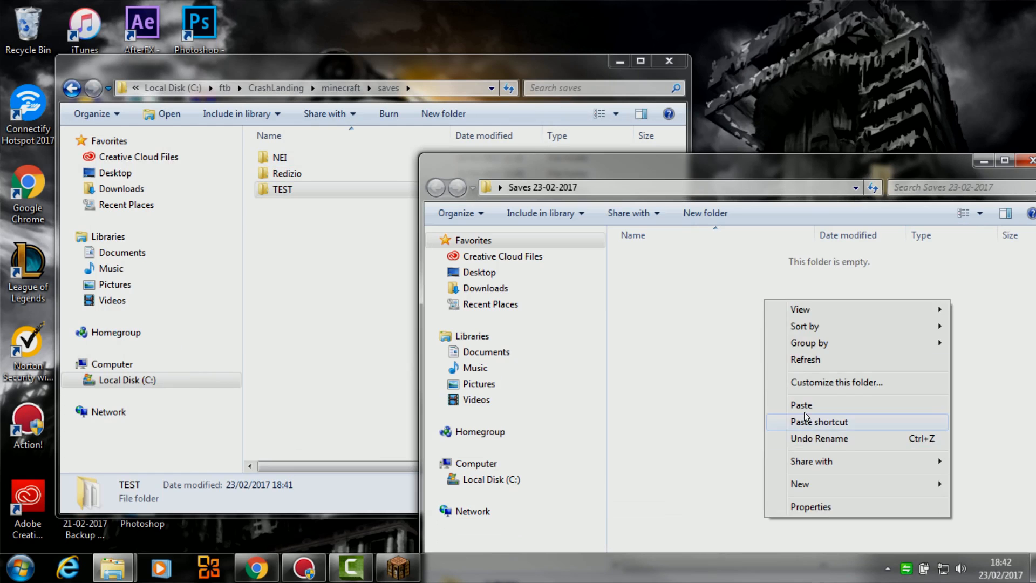
click(800, 404)
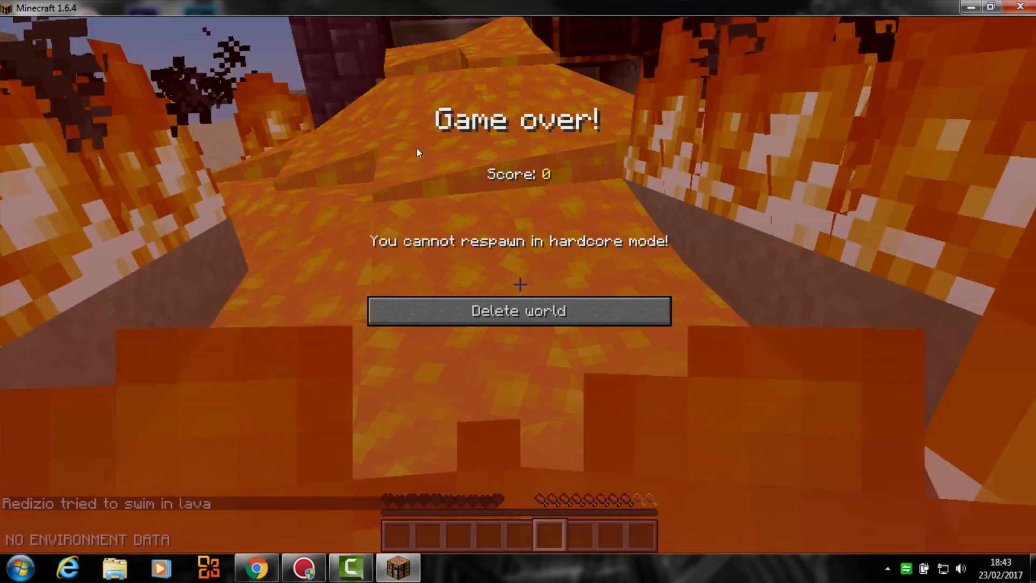
mouse_move(517, 311)
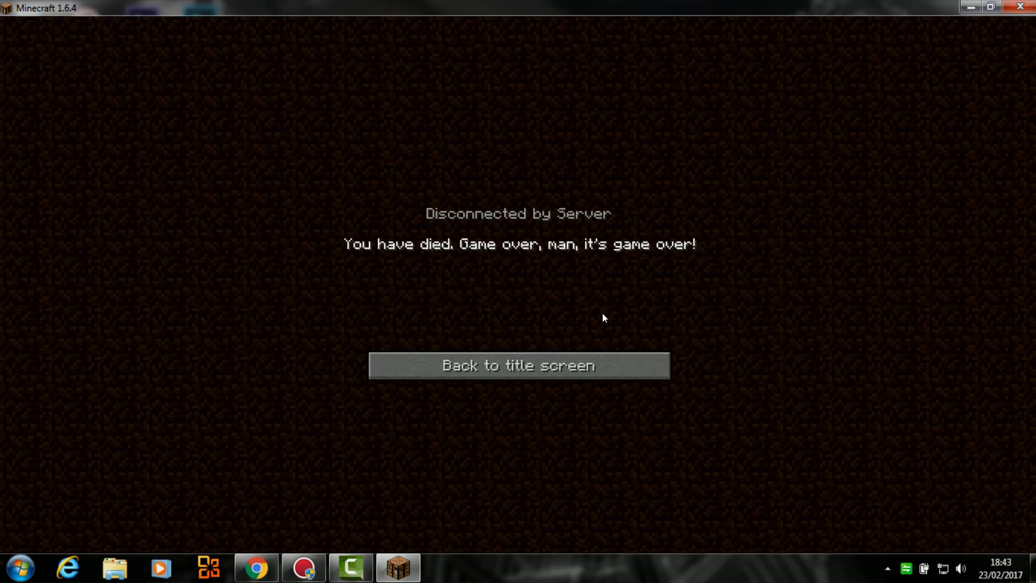
mouse_move(400, 252)
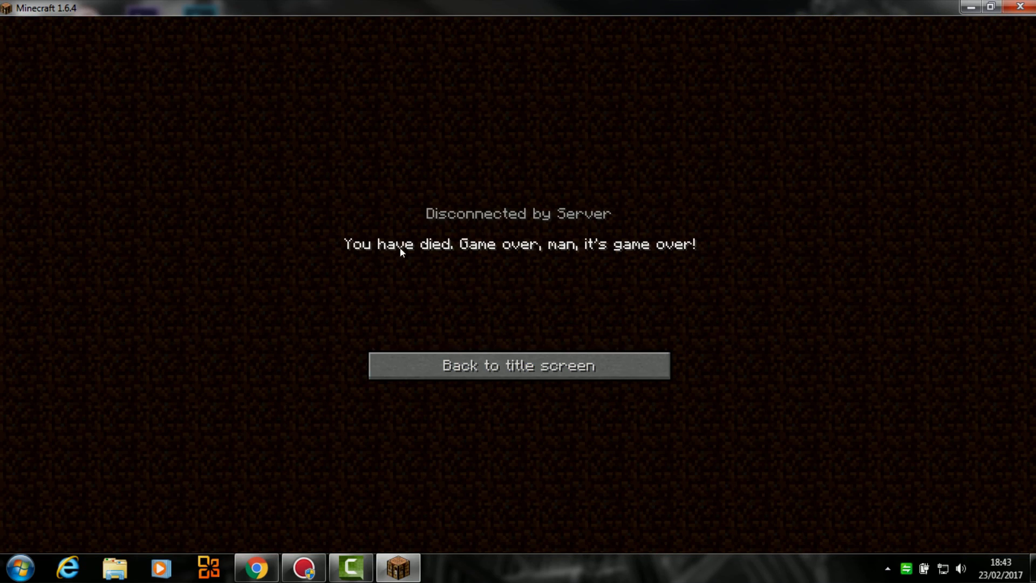
Step: Return to title, confirm TEST is missing from Singleplayer, and reopen the resource pack folder
click(517, 365)
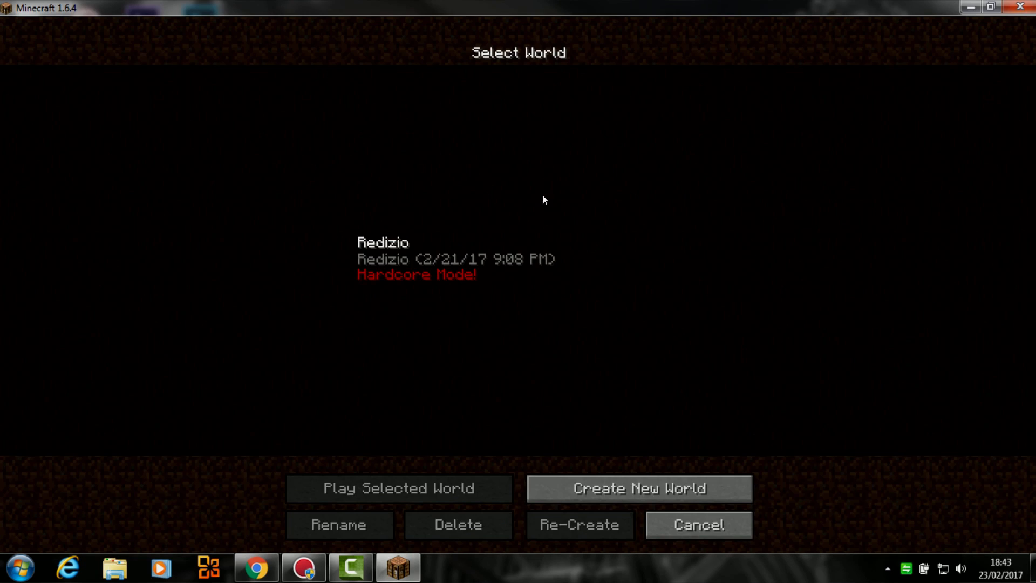
mouse_move(445, 362)
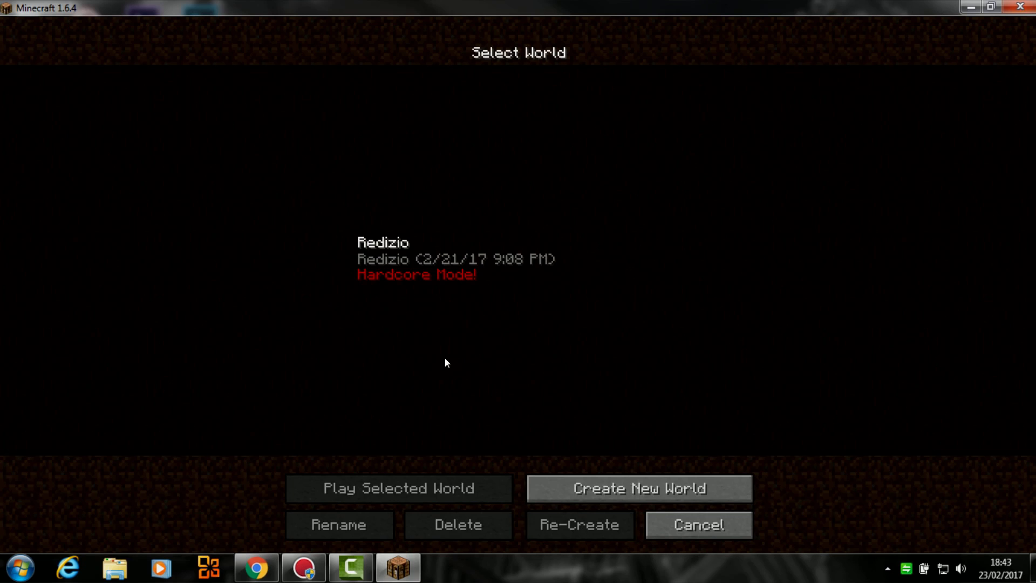
click(697, 524)
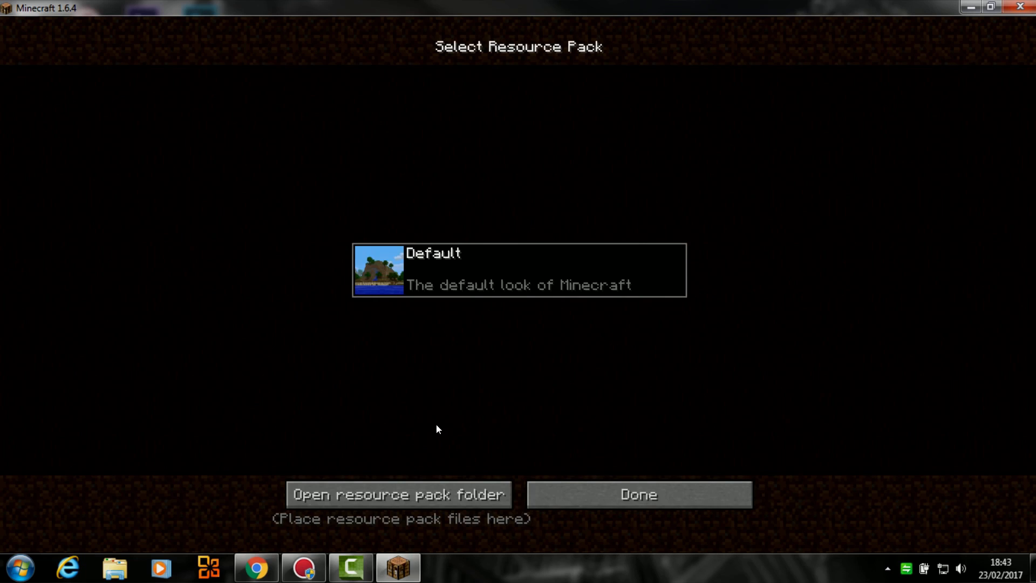
click(397, 494)
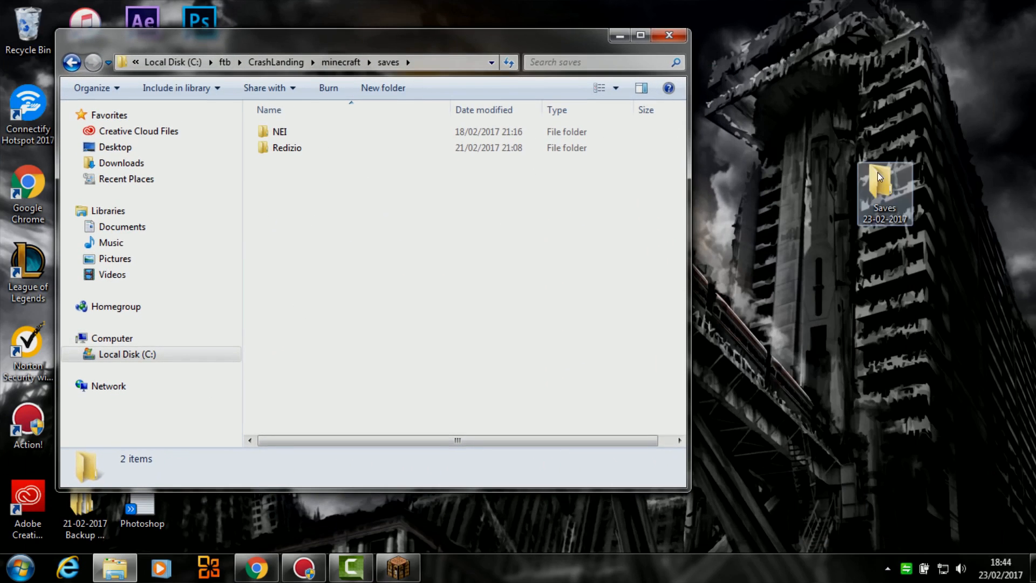
Step: Move TEST from the Saves 23-02-2017 backup into the saves folder and close the backup window
double_click(884, 188)
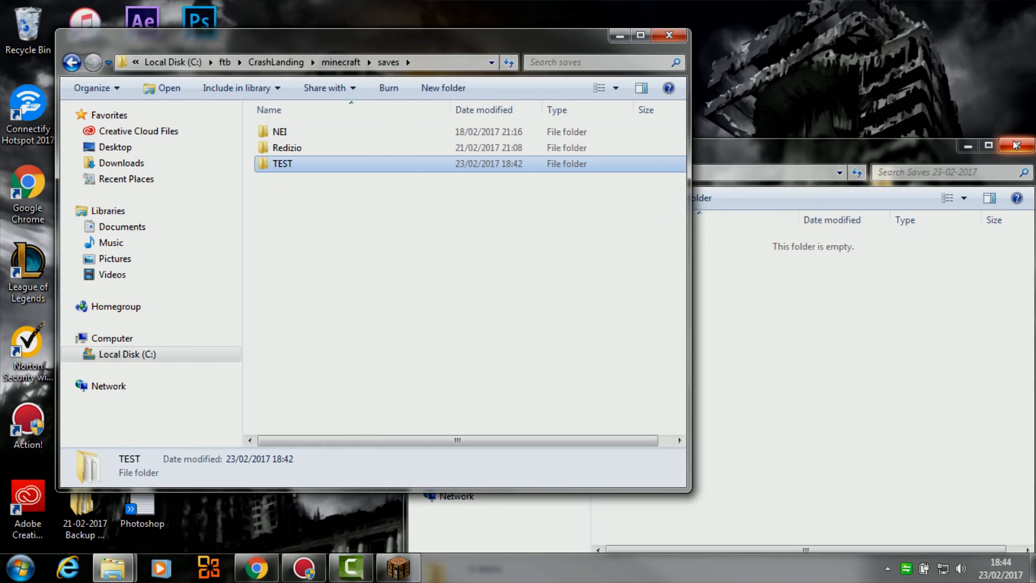
click(1016, 144)
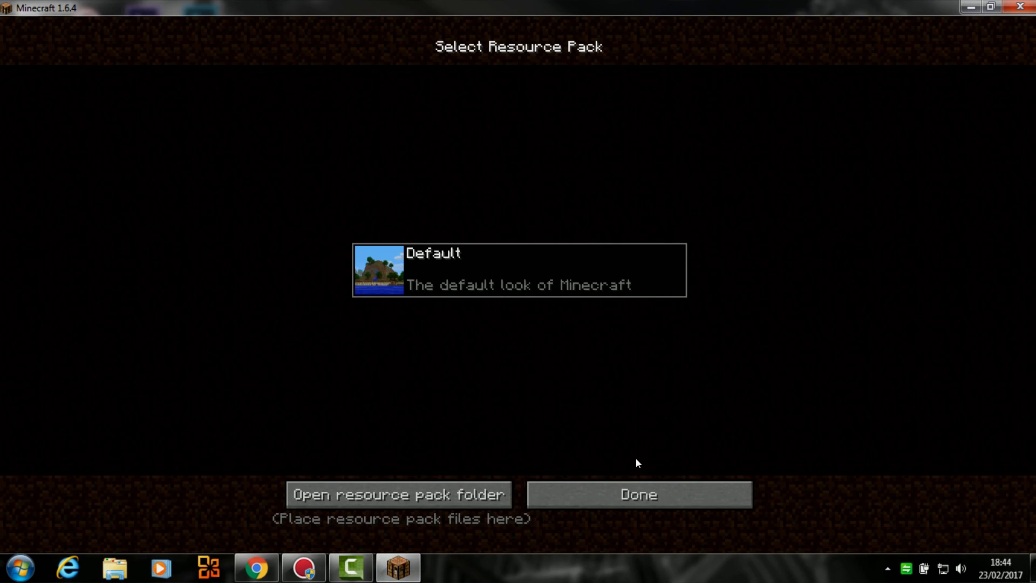
Step: Open Singleplayer and select the restored TEST world next to Redizio
click(637, 493)
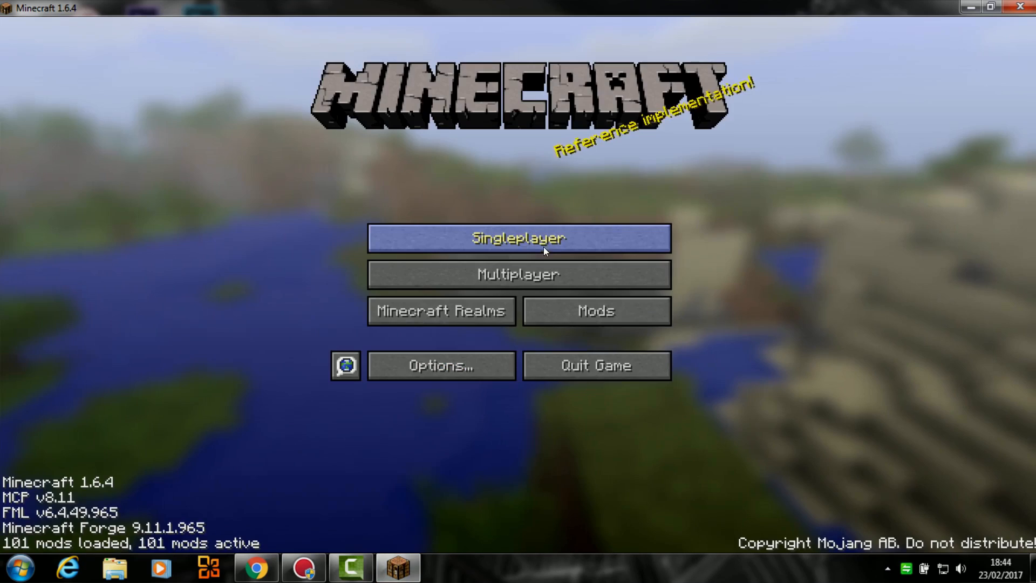
click(518, 238)
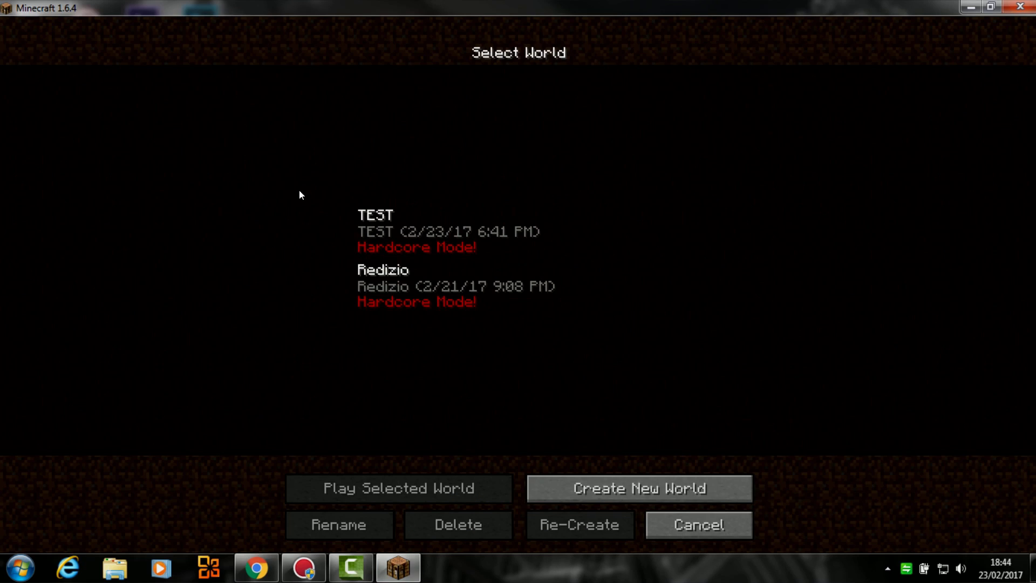
mouse_move(592, 219)
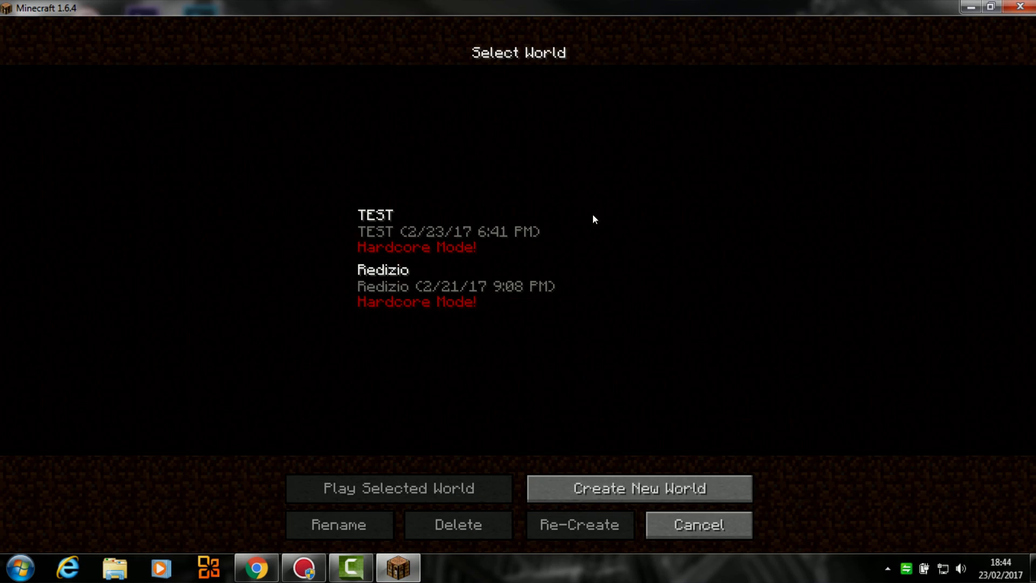
mouse_move(468, 127)
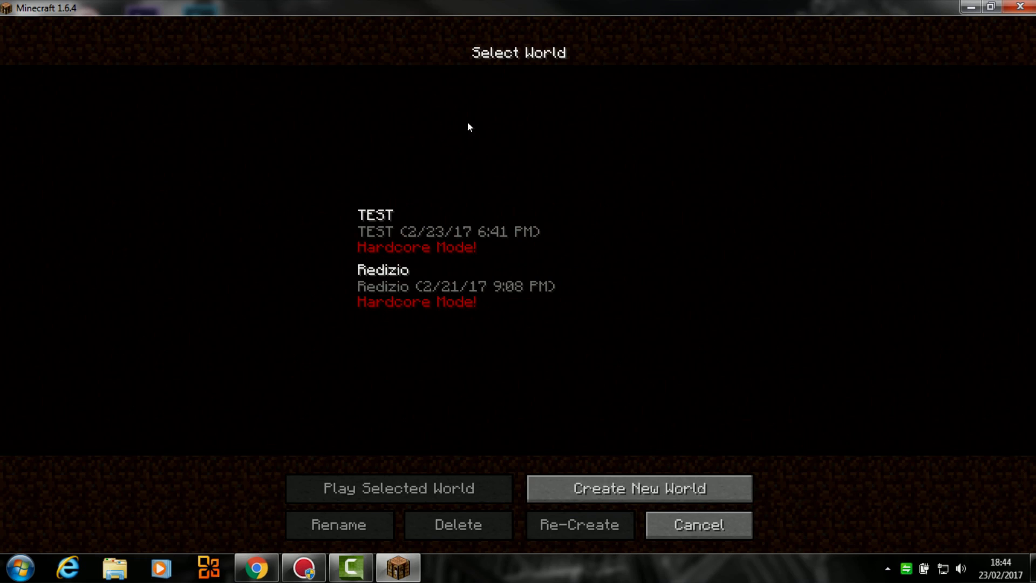
click(449, 231)
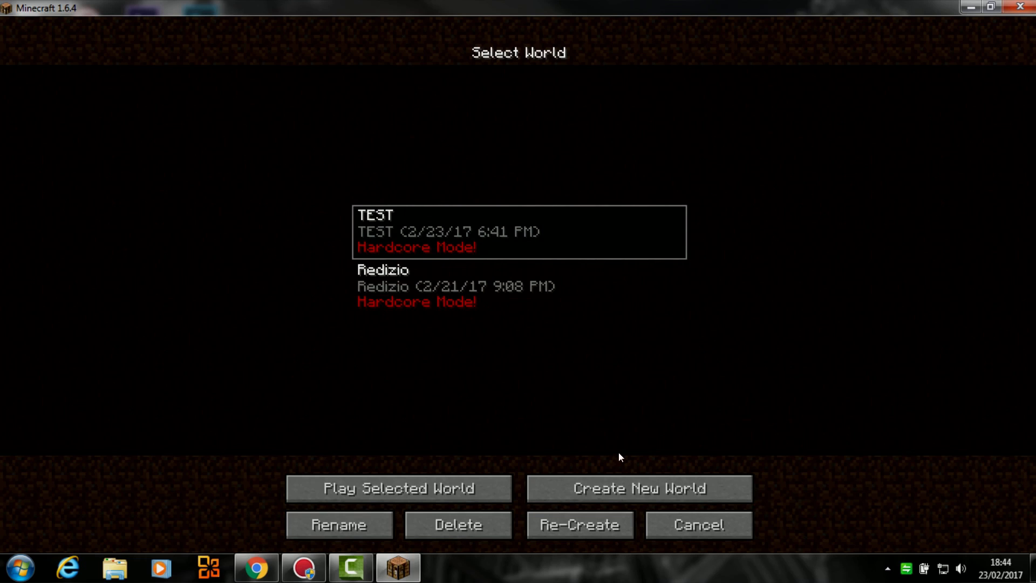